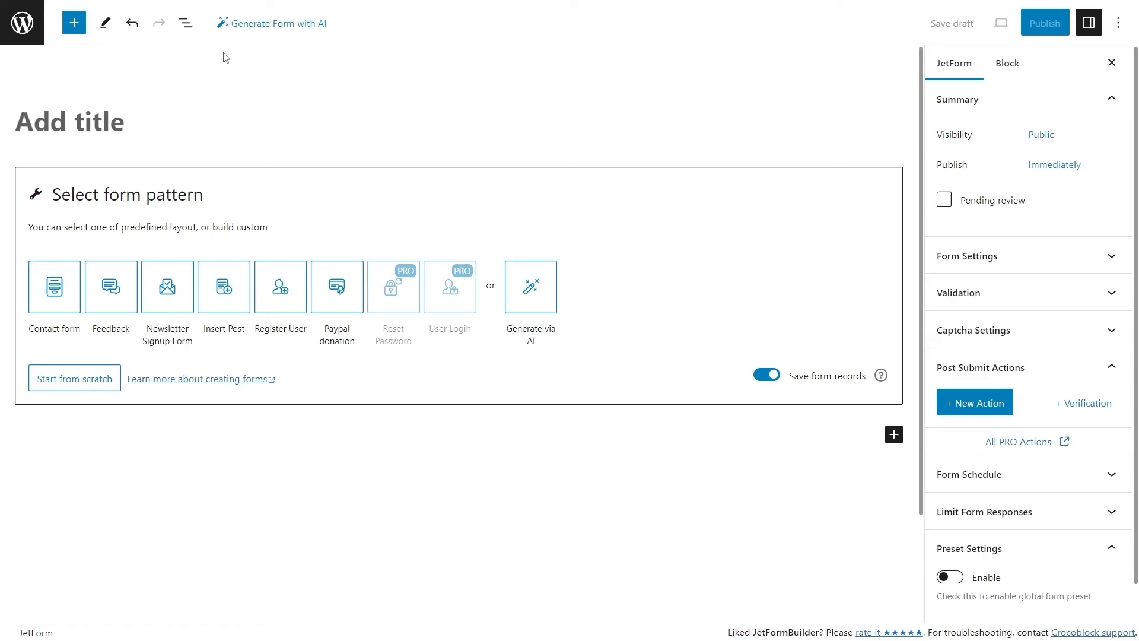
# Step: Try the User Login and Contact form patterns, writing 'Write your email', then undo the changes
pyautogui.click(73, 23)
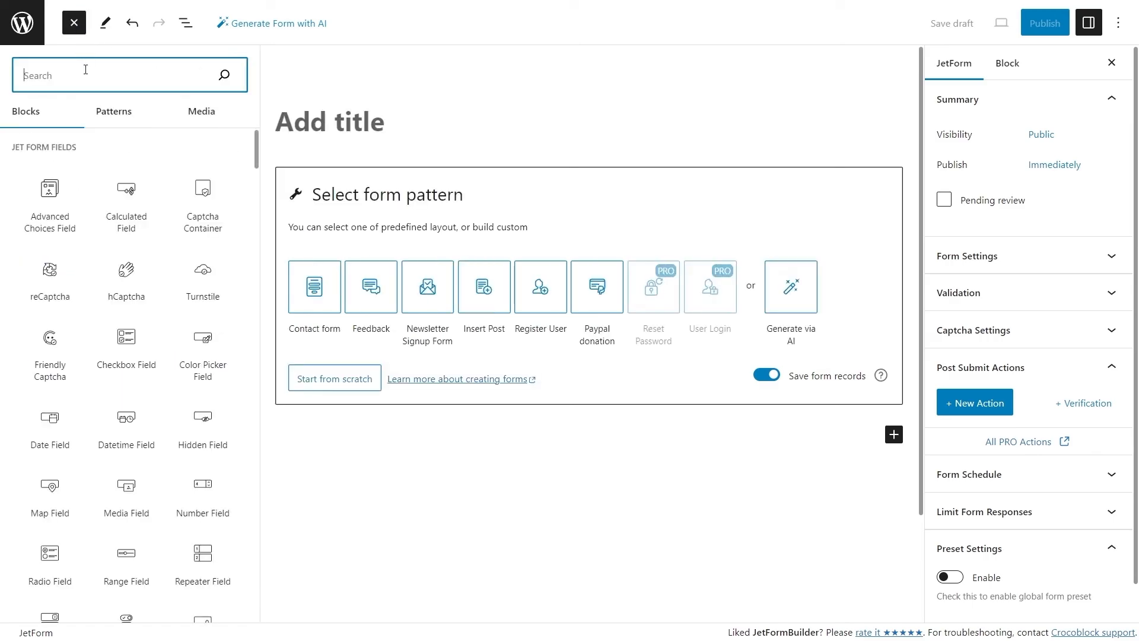
pyautogui.write('welcome')
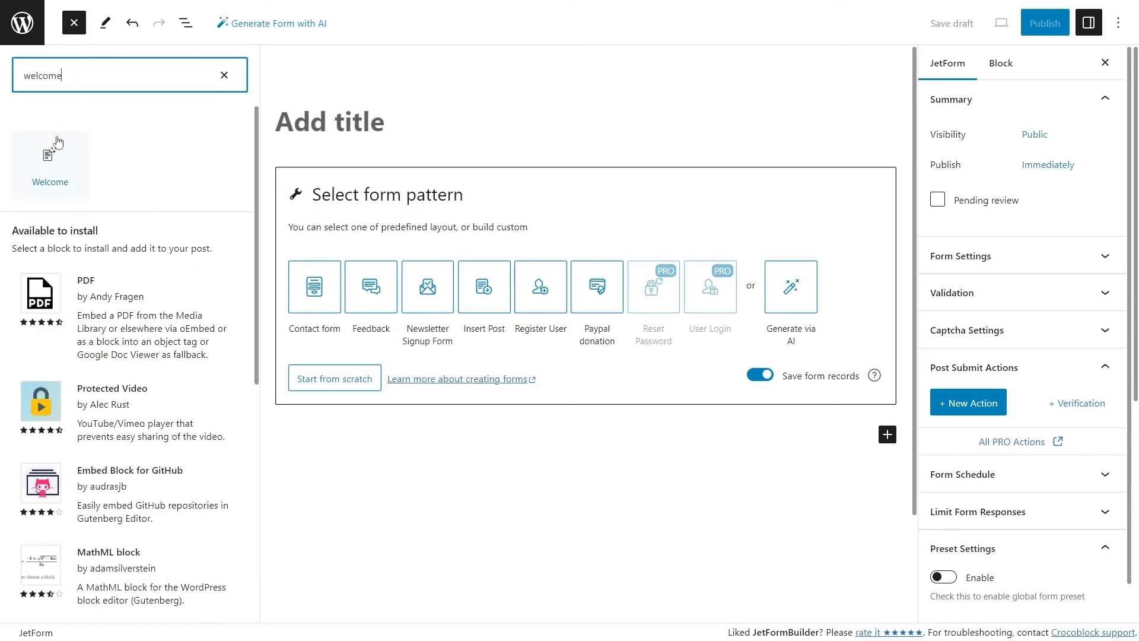
pyautogui.moveTo(50, 158)
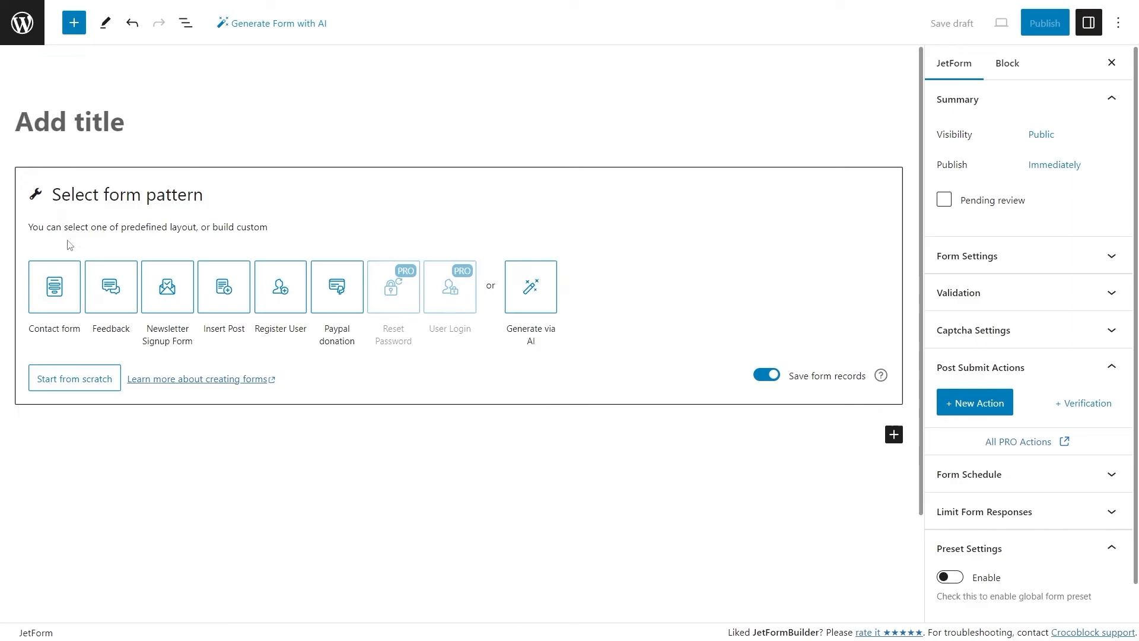
pyautogui.moveTo(111, 286)
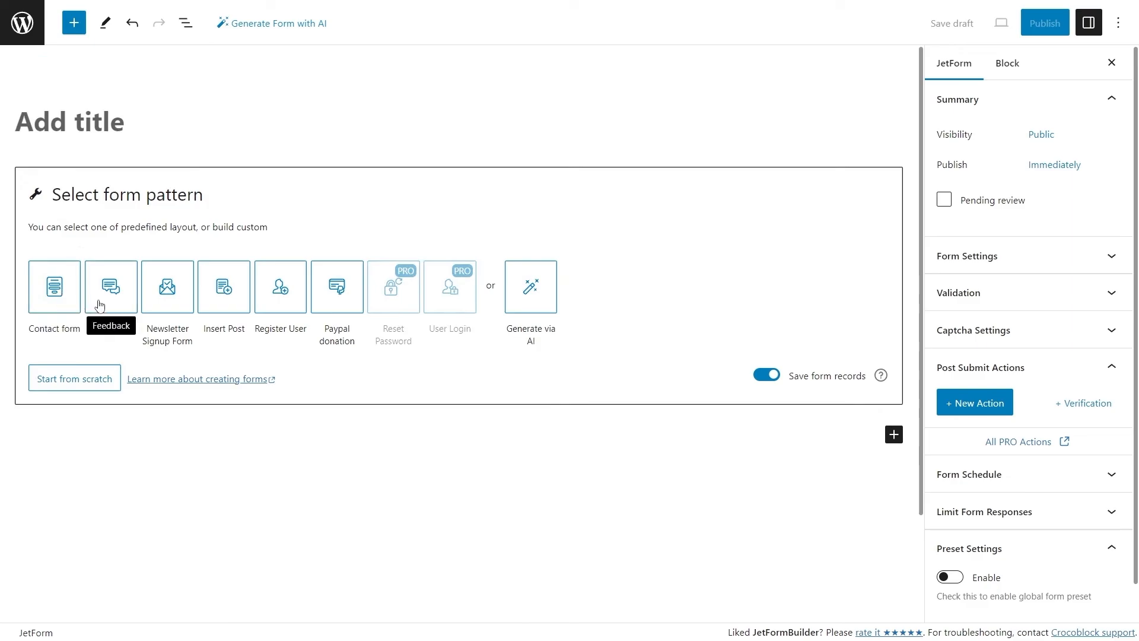
pyautogui.moveTo(168, 286)
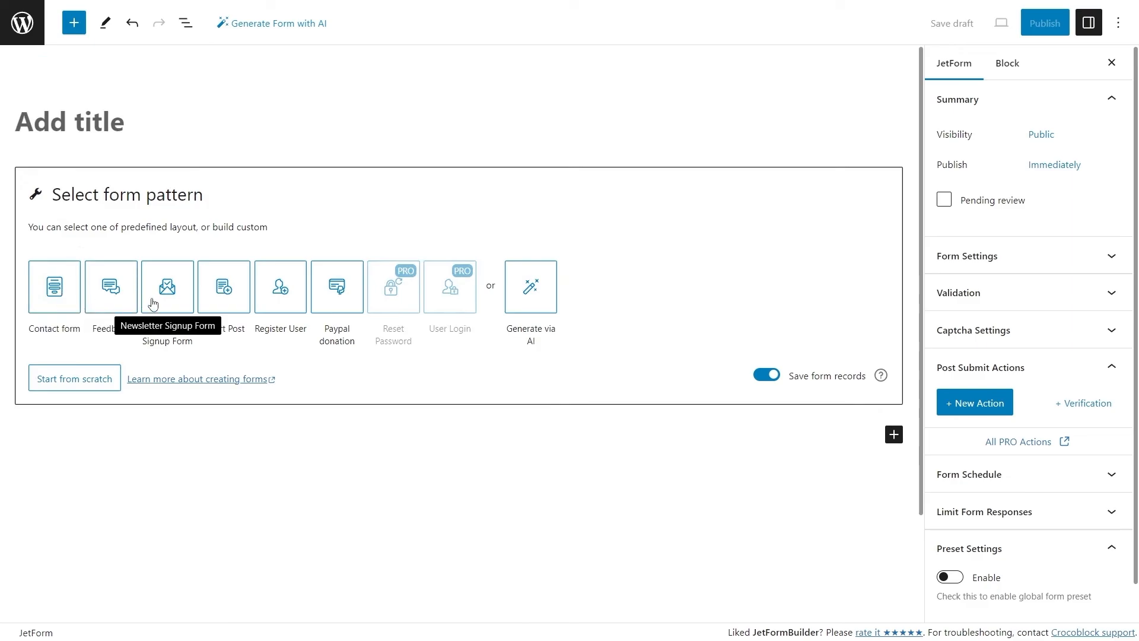
pyautogui.moveTo(200, 303)
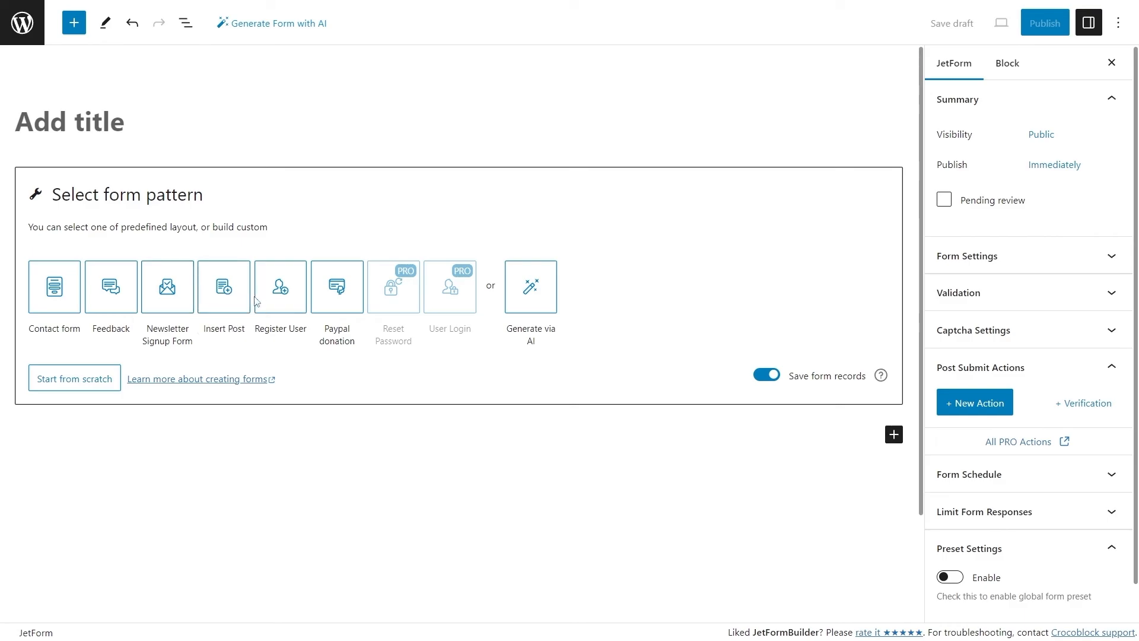
pyautogui.moveTo(280, 301)
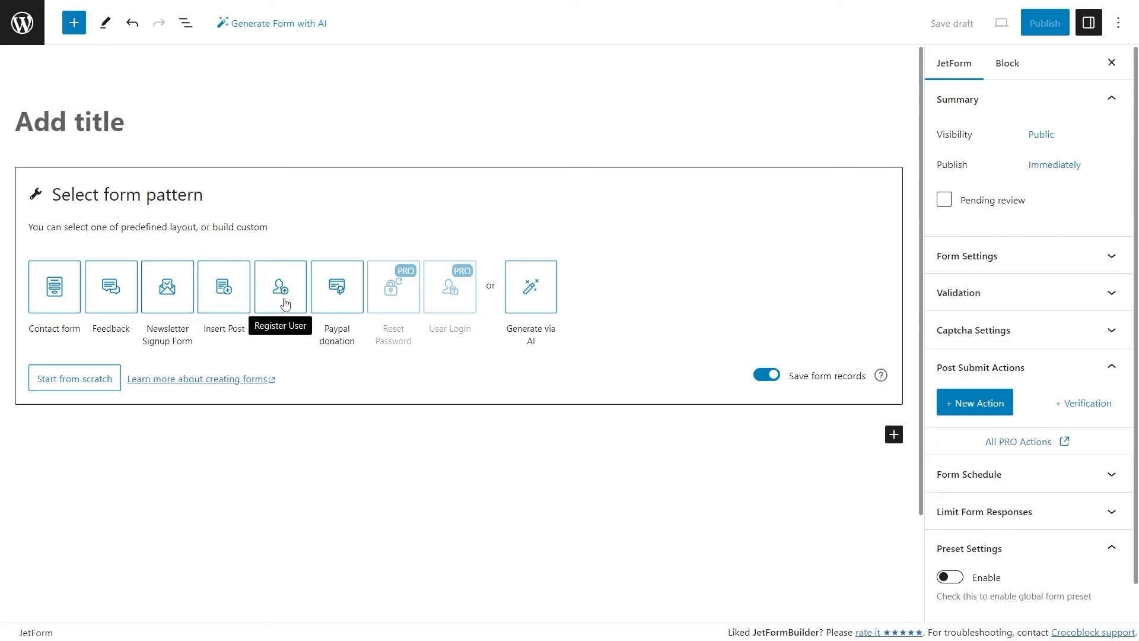
pyautogui.moveTo(336, 301)
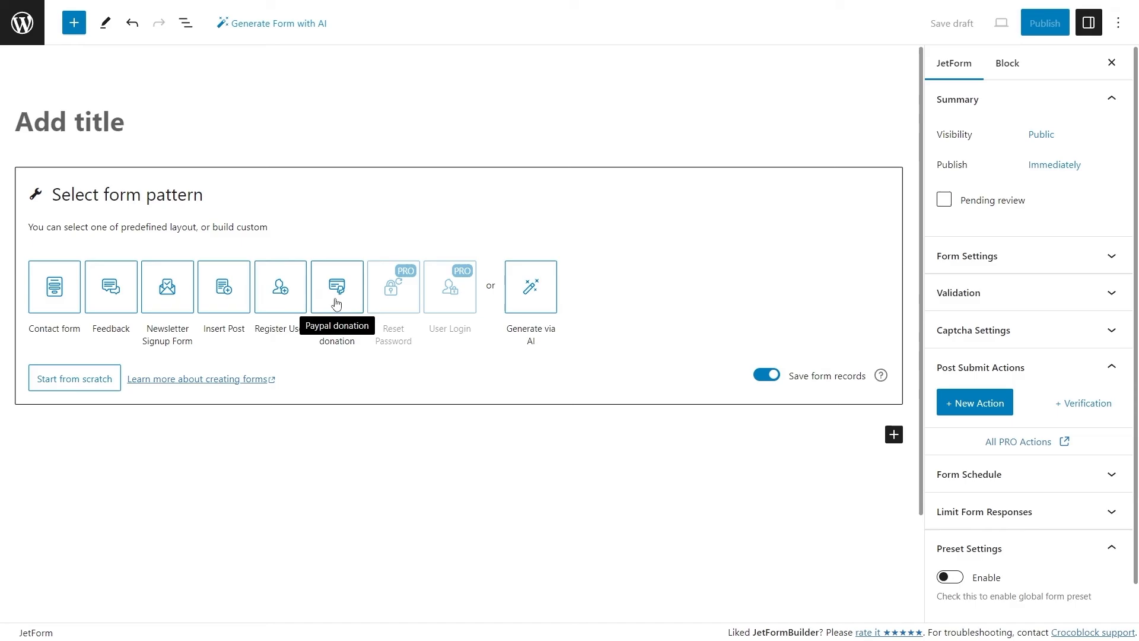
pyautogui.moveTo(398, 298)
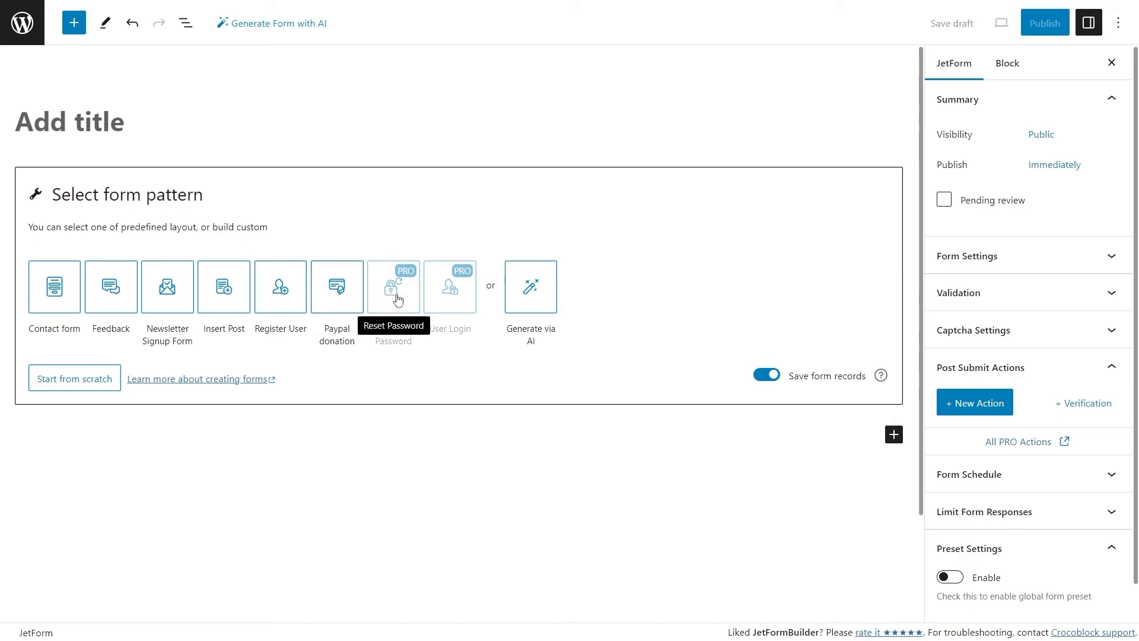
pyautogui.moveTo(451, 287)
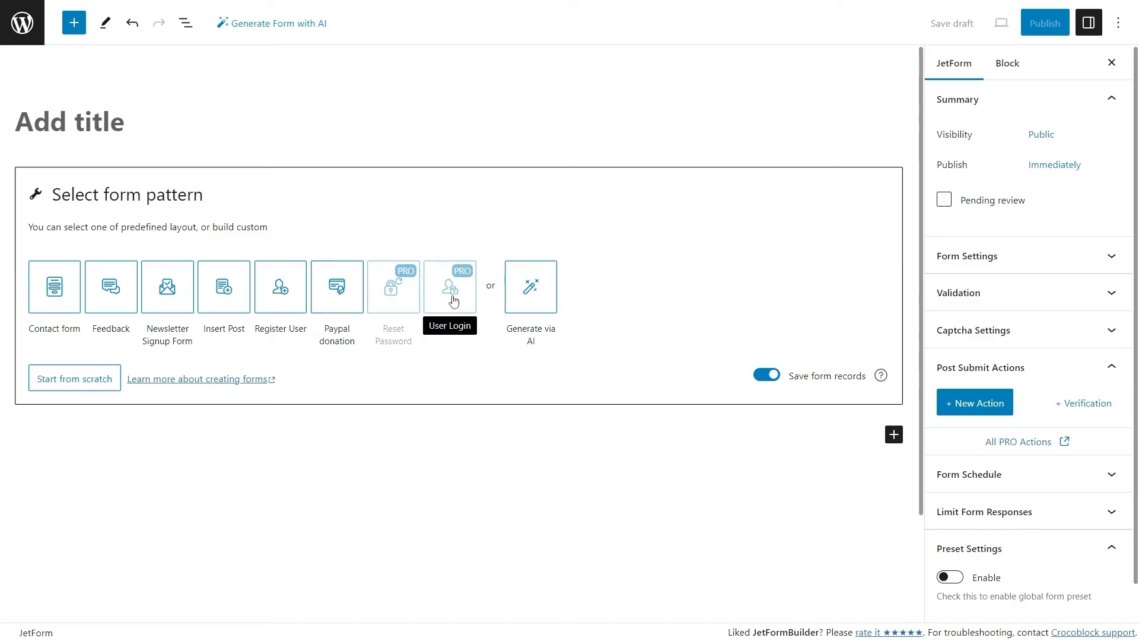
pyautogui.moveTo(531, 296)
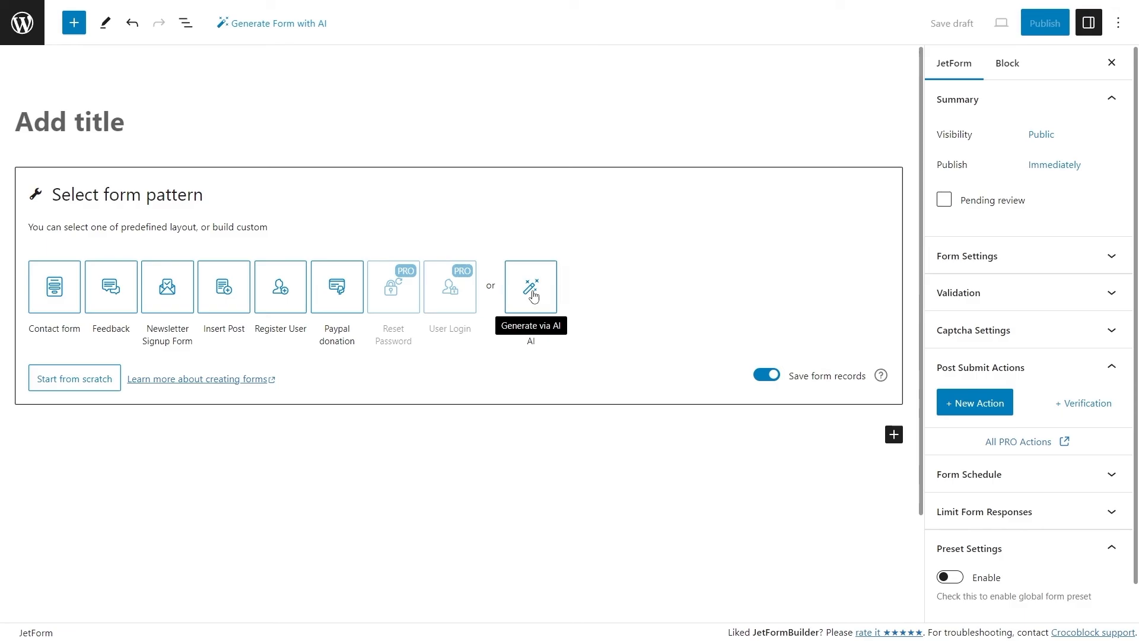
pyautogui.moveTo(462, 303)
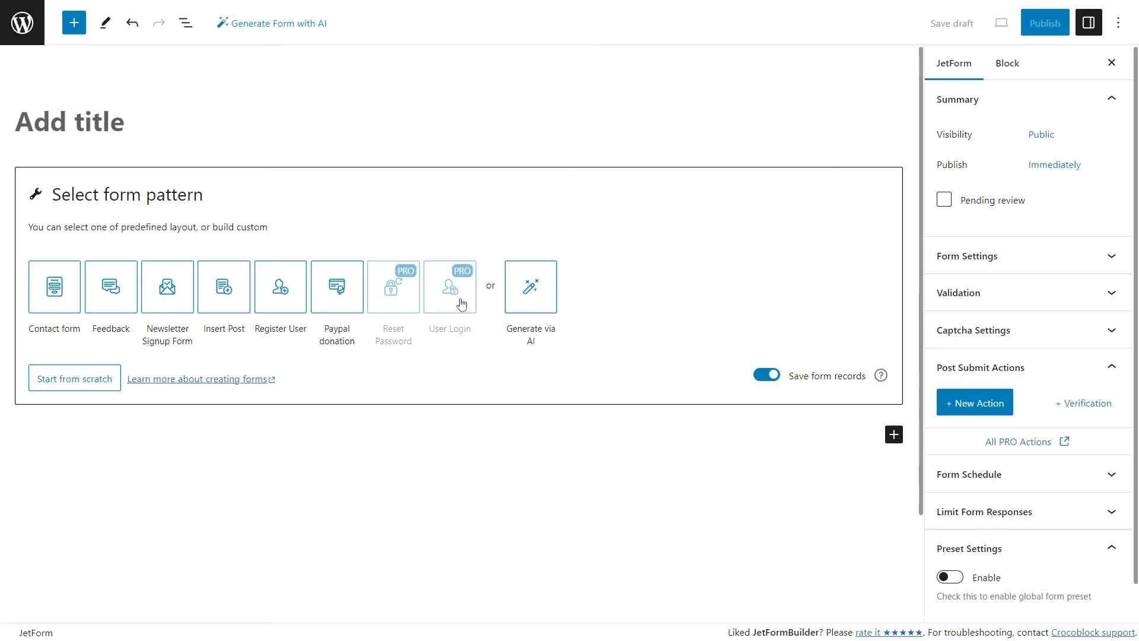
pyautogui.click(458, 283)
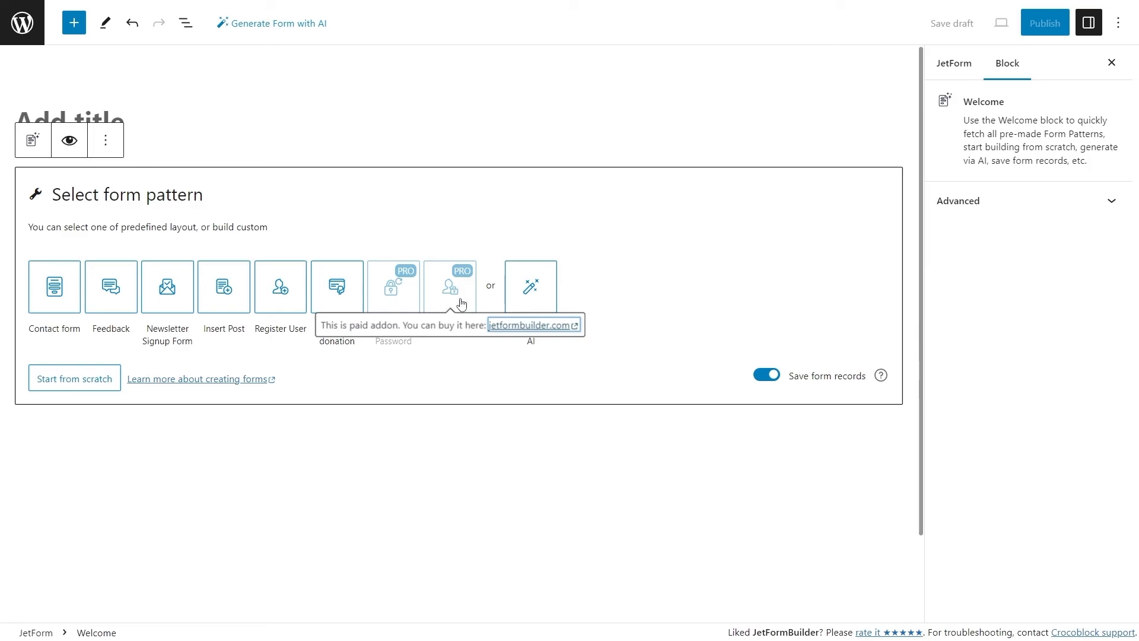
pyautogui.moveTo(454, 233)
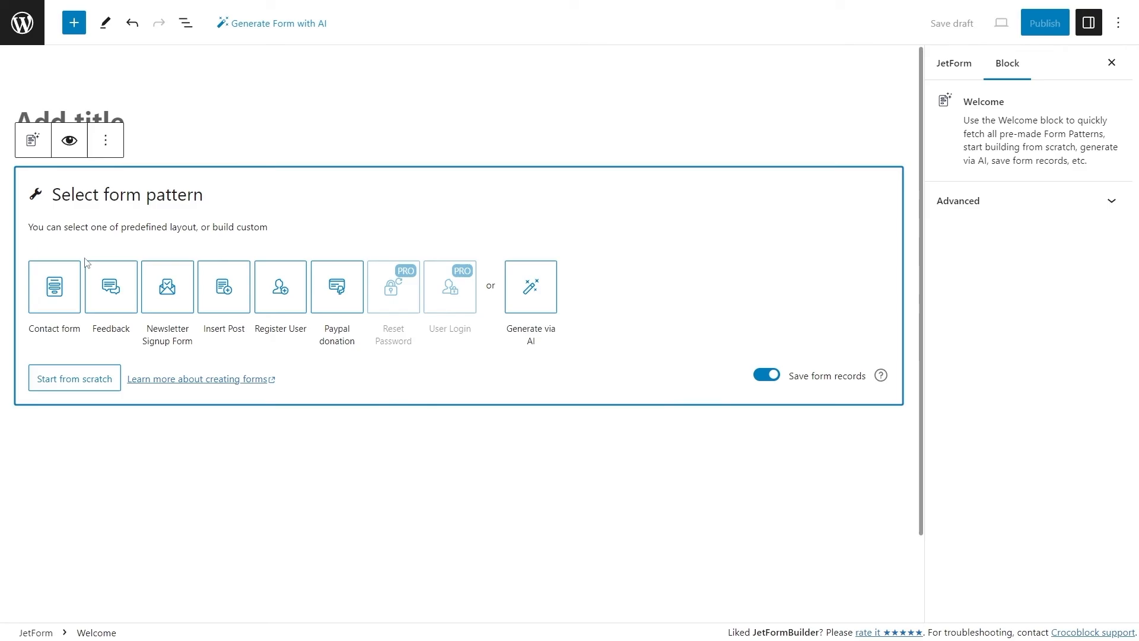
pyautogui.click(53, 286)
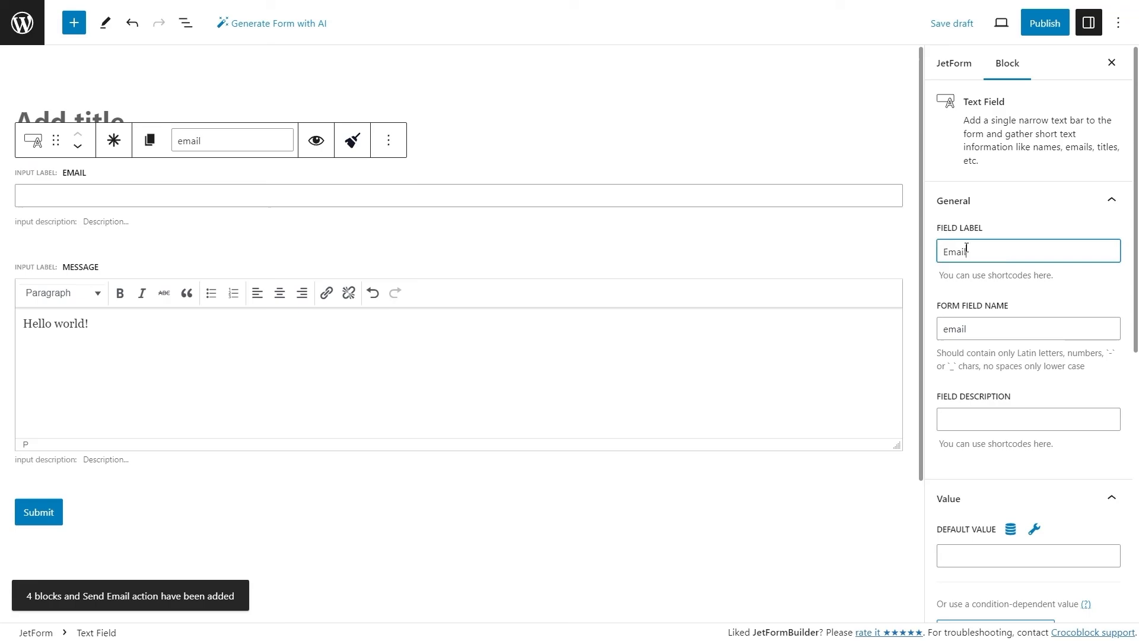
pyautogui.write('Write your email')
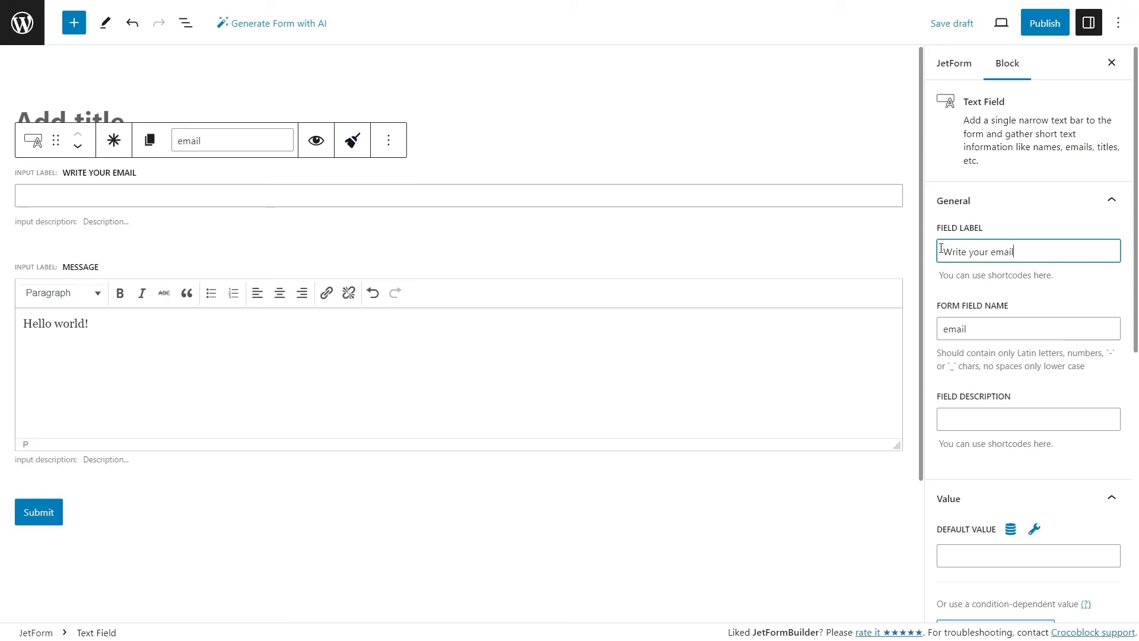
pyautogui.moveTo(131, 28)
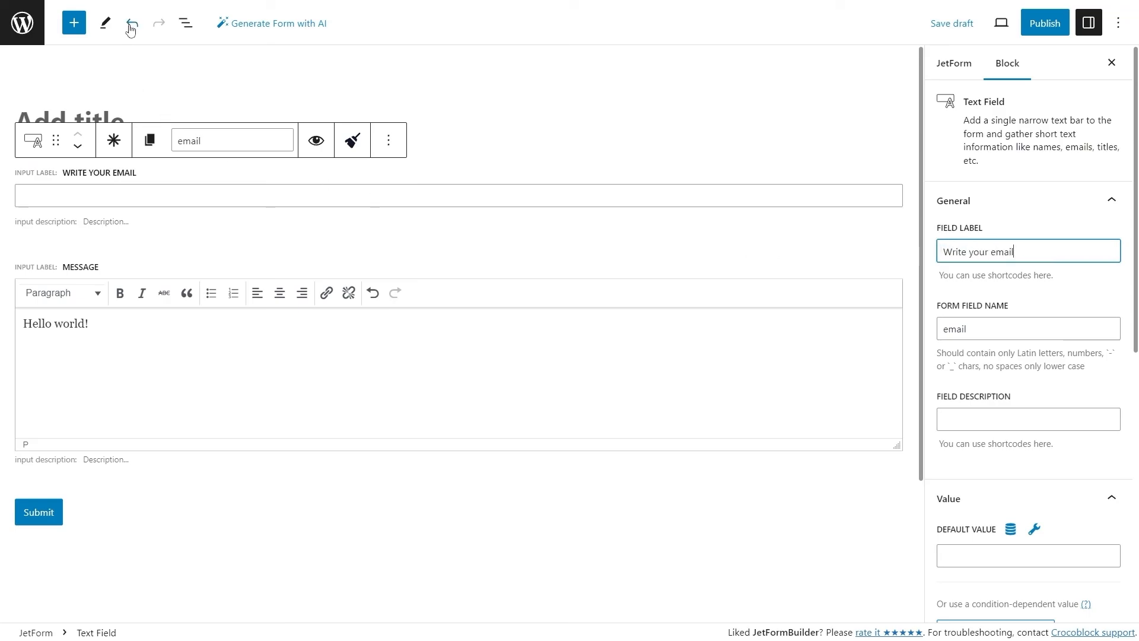
pyautogui.click(131, 23)
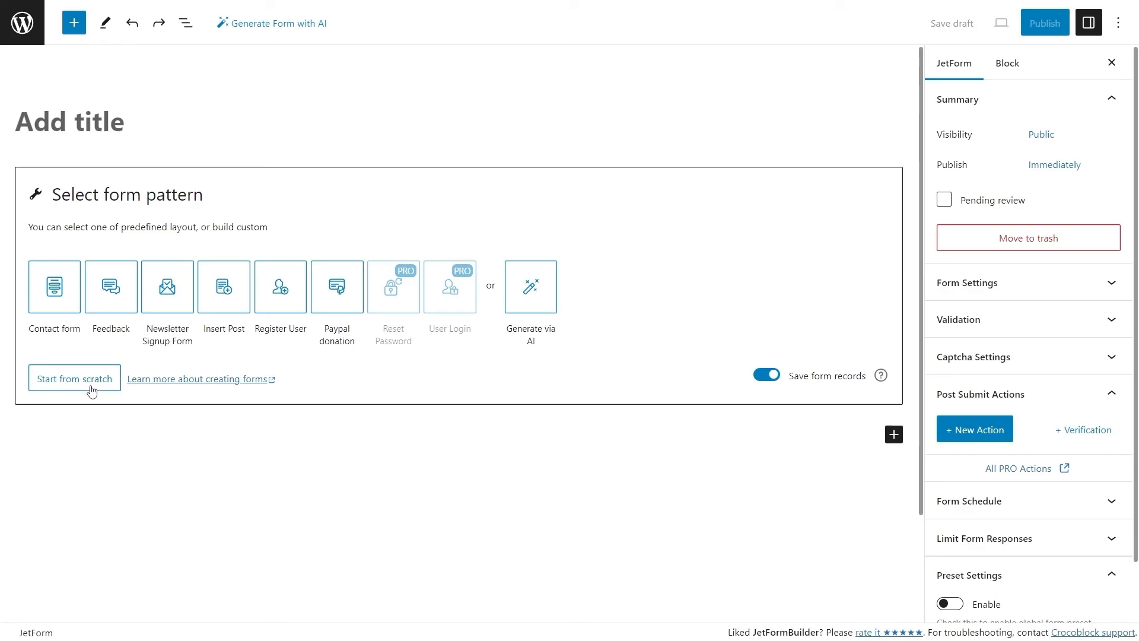
pyautogui.moveTo(421, 466)
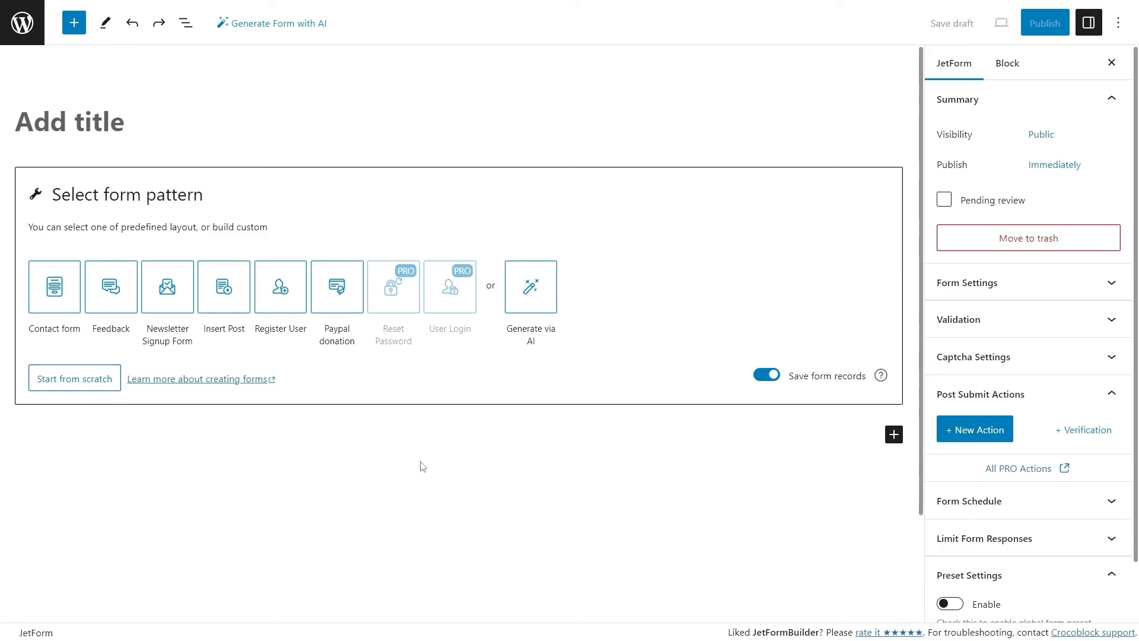
pyautogui.moveTo(783, 383)
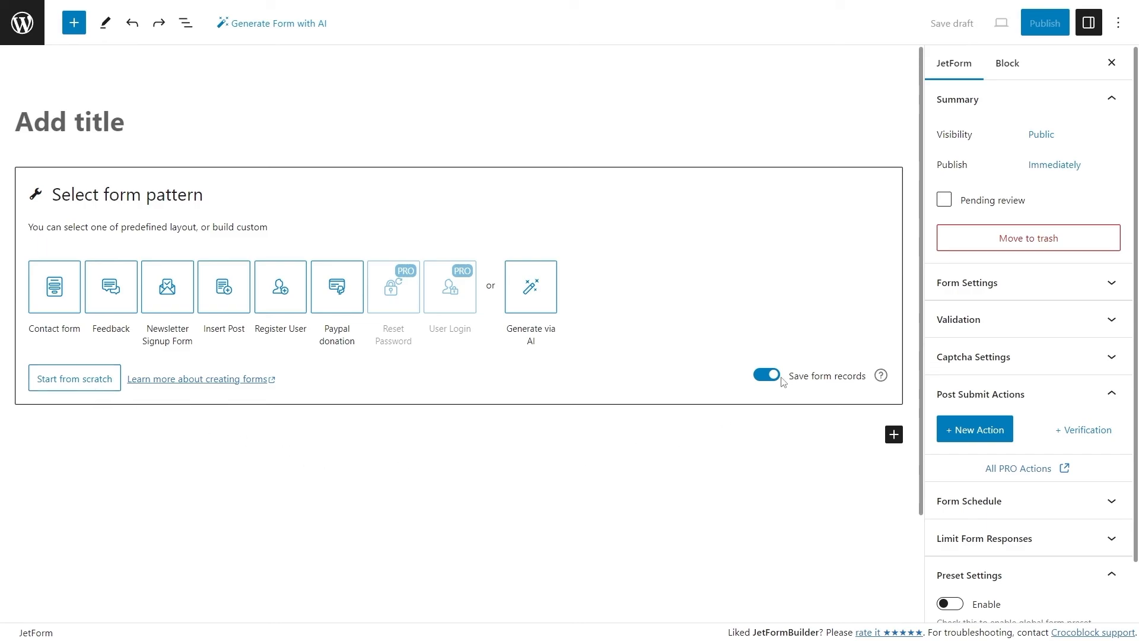
# Step: Toggle saving form records off and on, then build the form from the Register User pattern
pyautogui.click(765, 376)
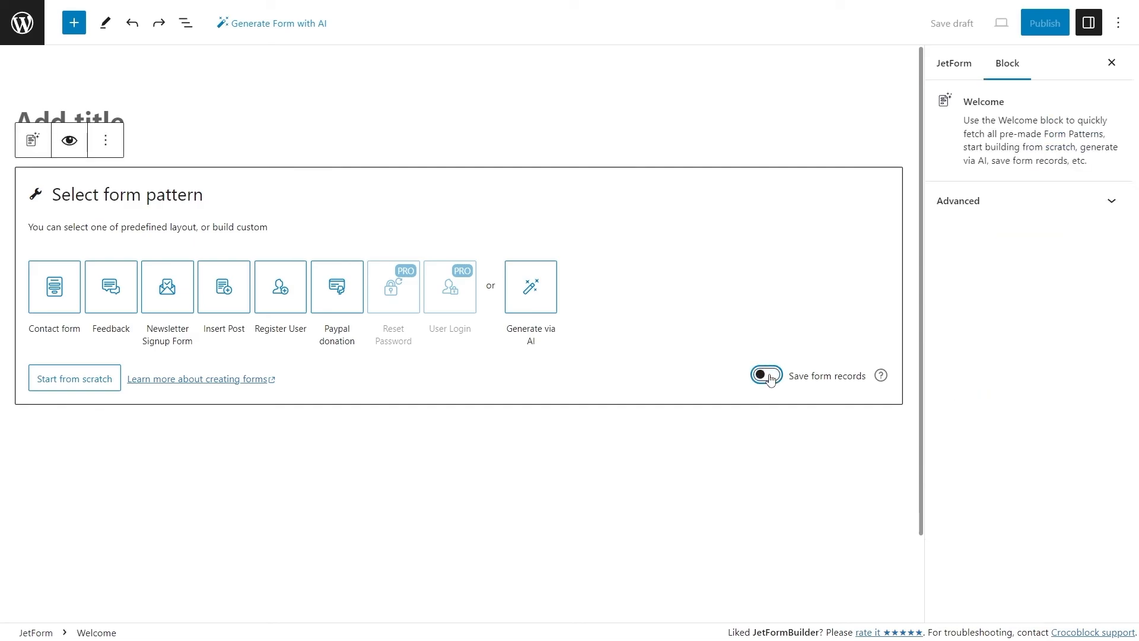
pyautogui.click(766, 376)
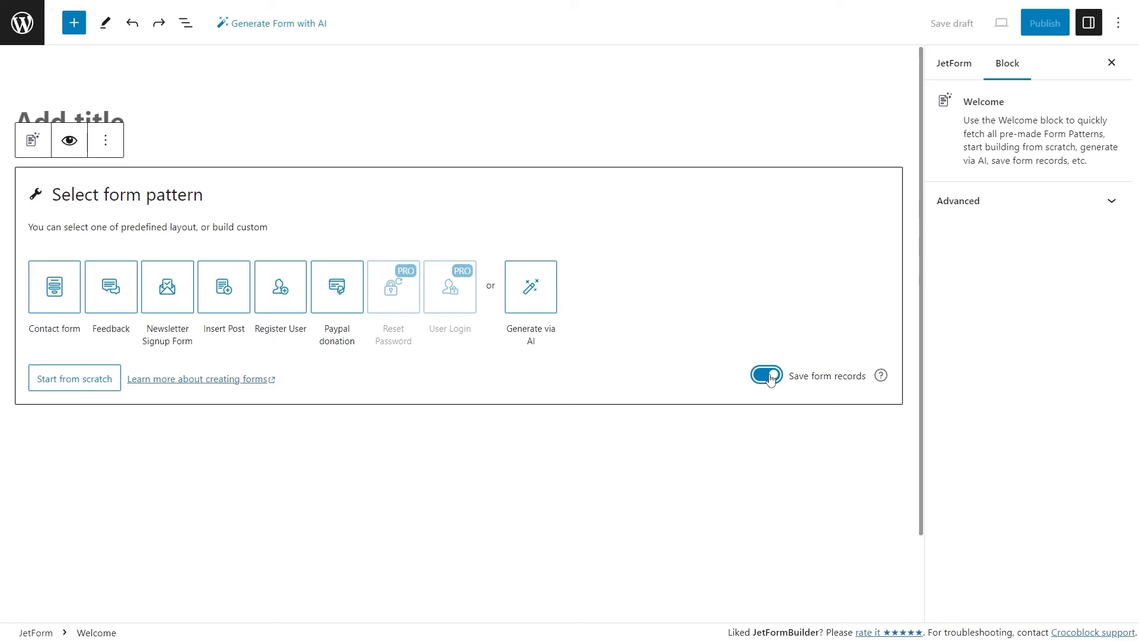
pyautogui.click(74, 22)
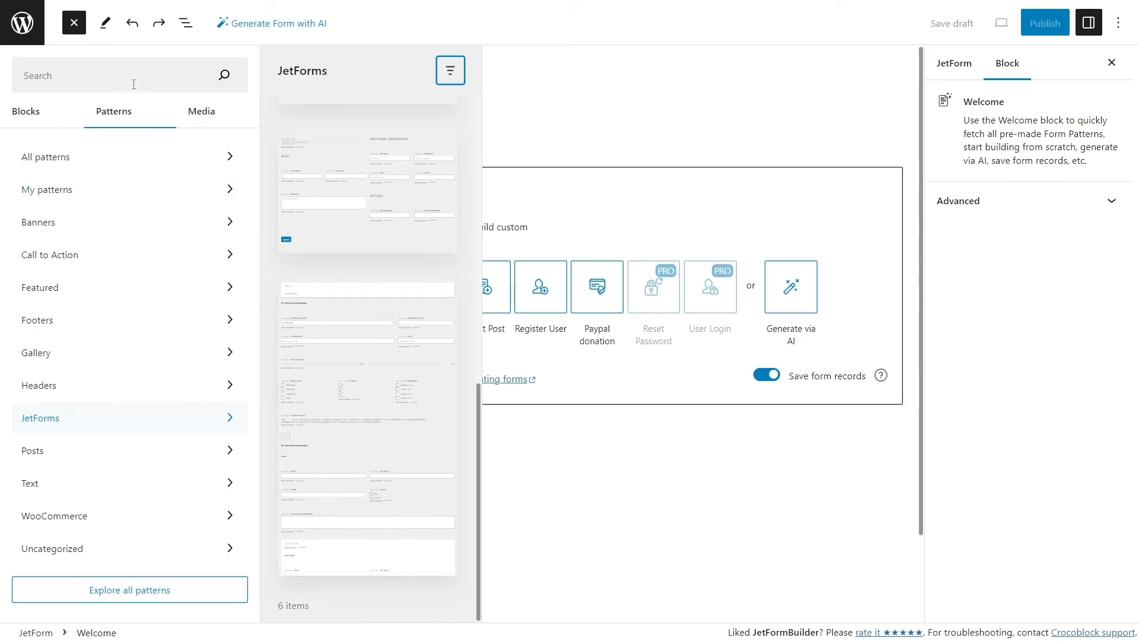
pyautogui.click(72, 22)
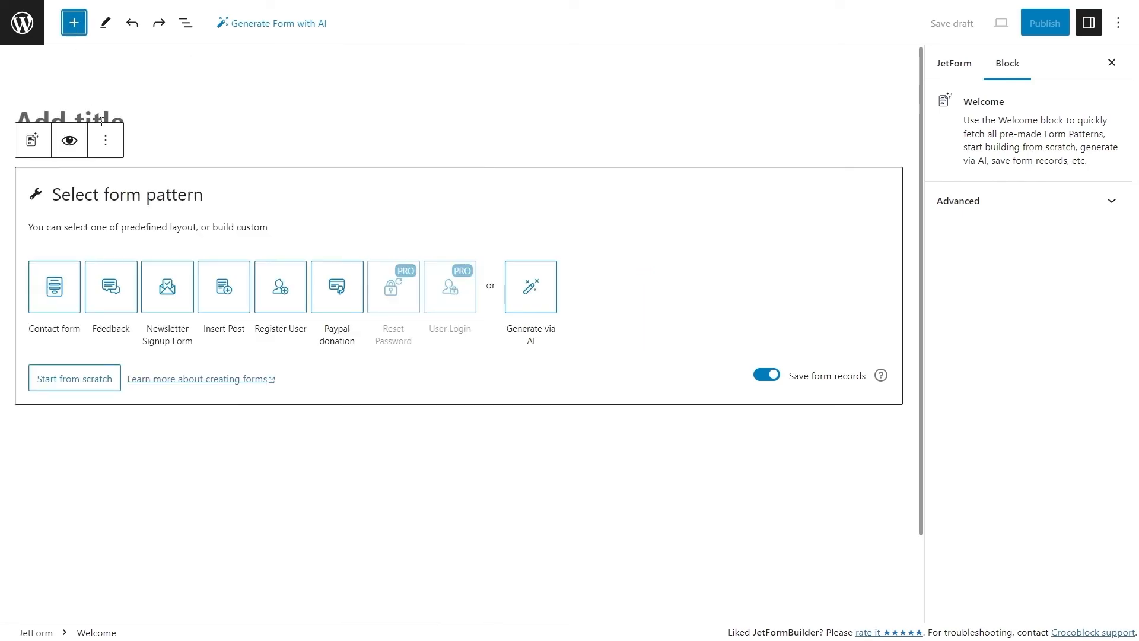
pyautogui.moveTo(110, 286)
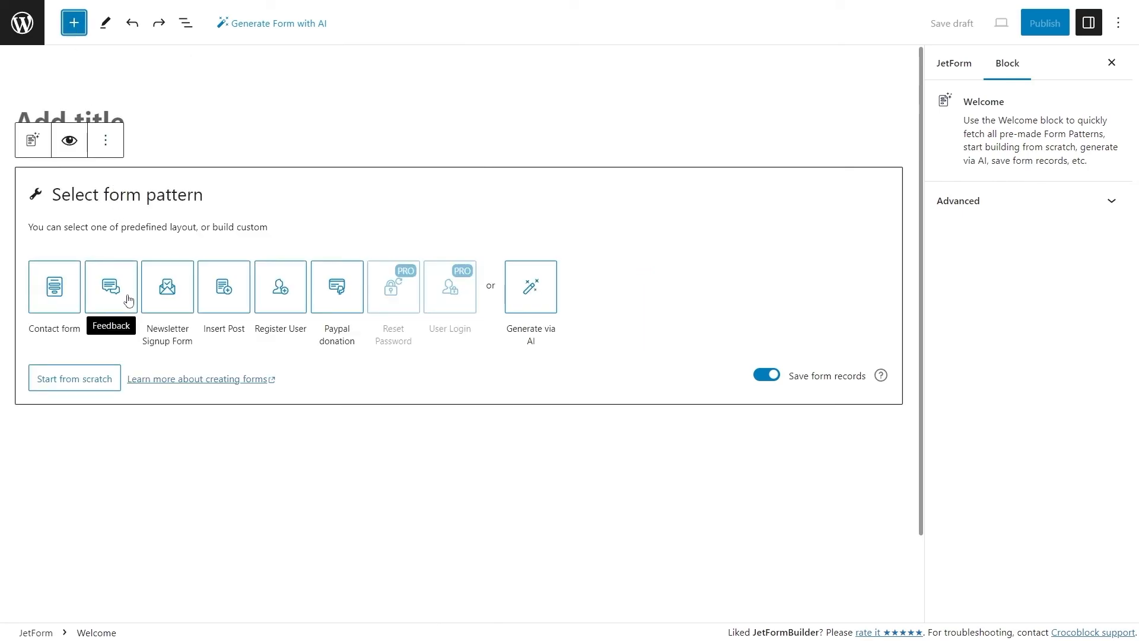
pyautogui.moveTo(223, 301)
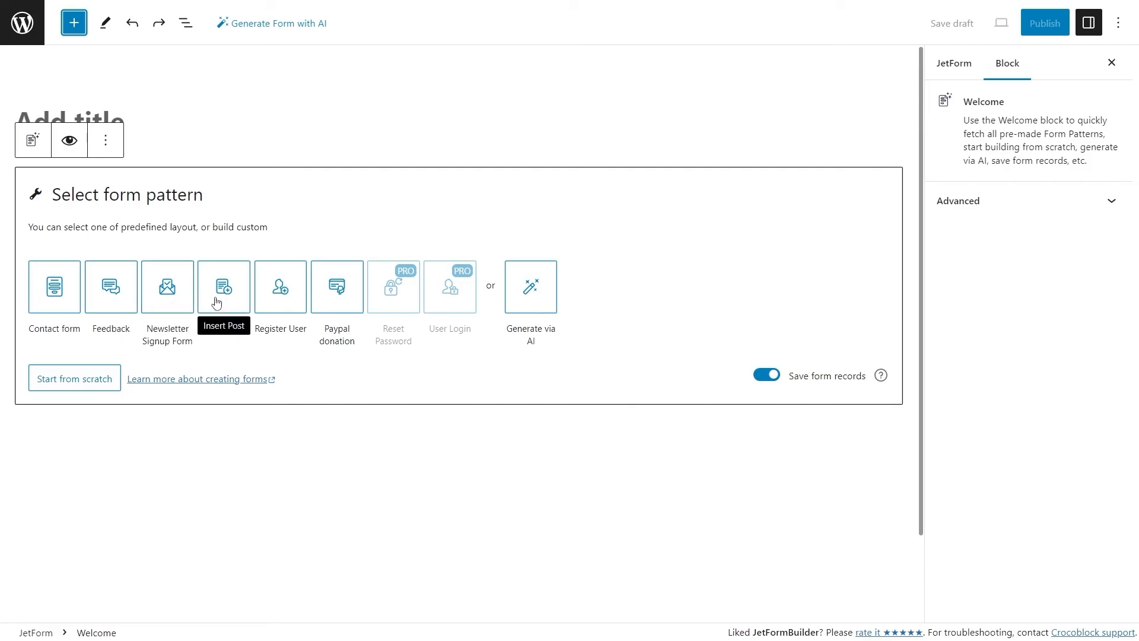
pyautogui.moveTo(293, 302)
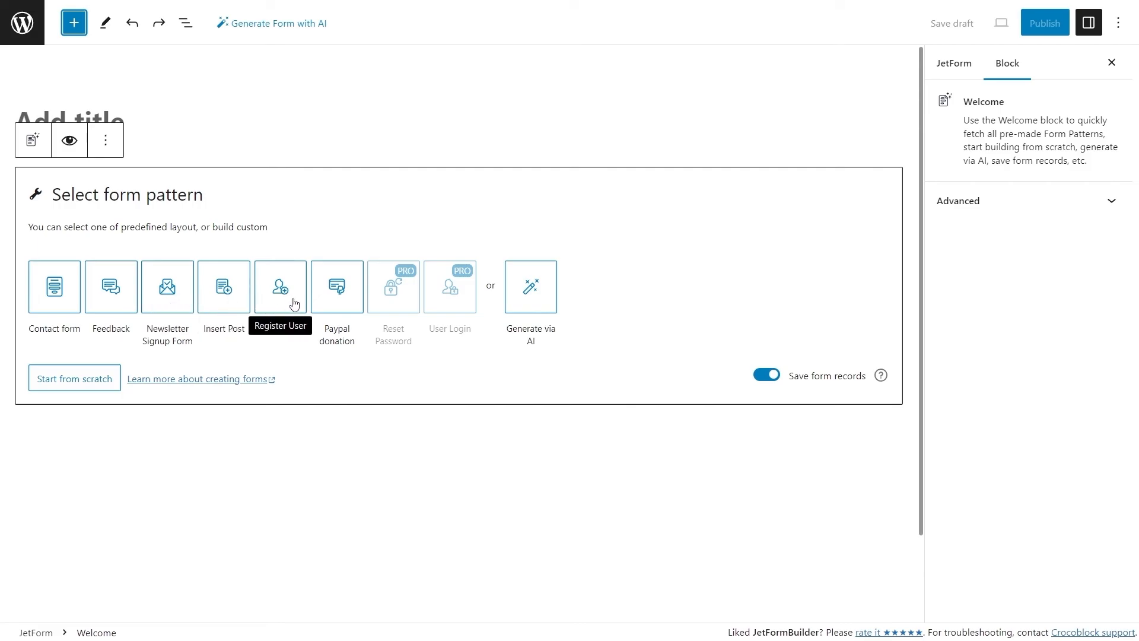
pyautogui.click(280, 286)
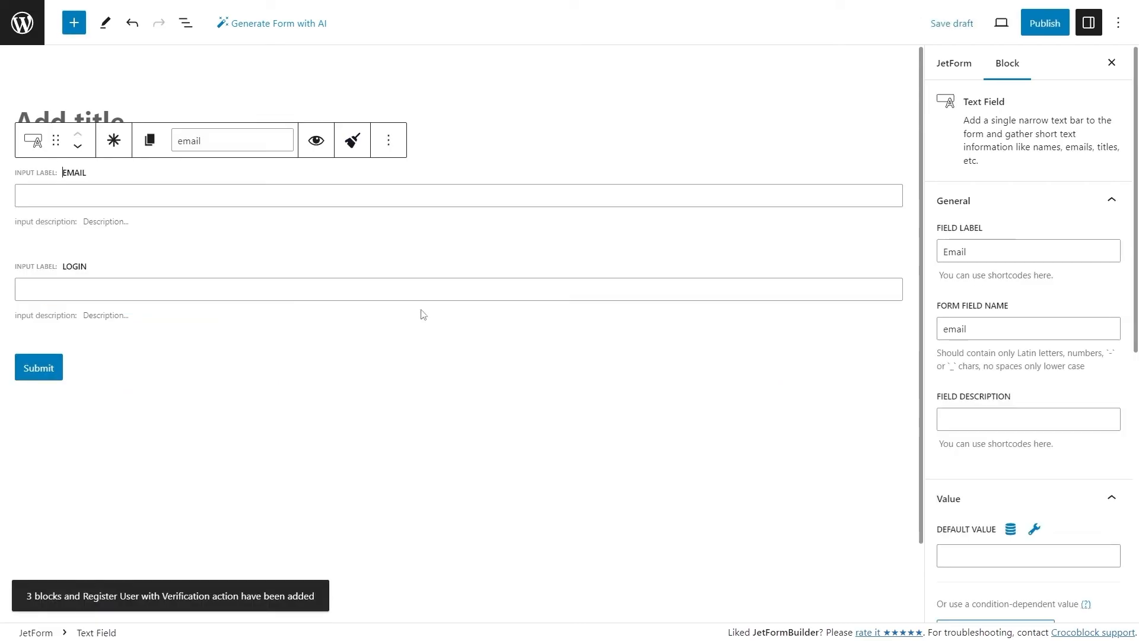
# Step: Review the Verification, Register User and Save Form Record submit actions and publish the form
pyautogui.click(953, 62)
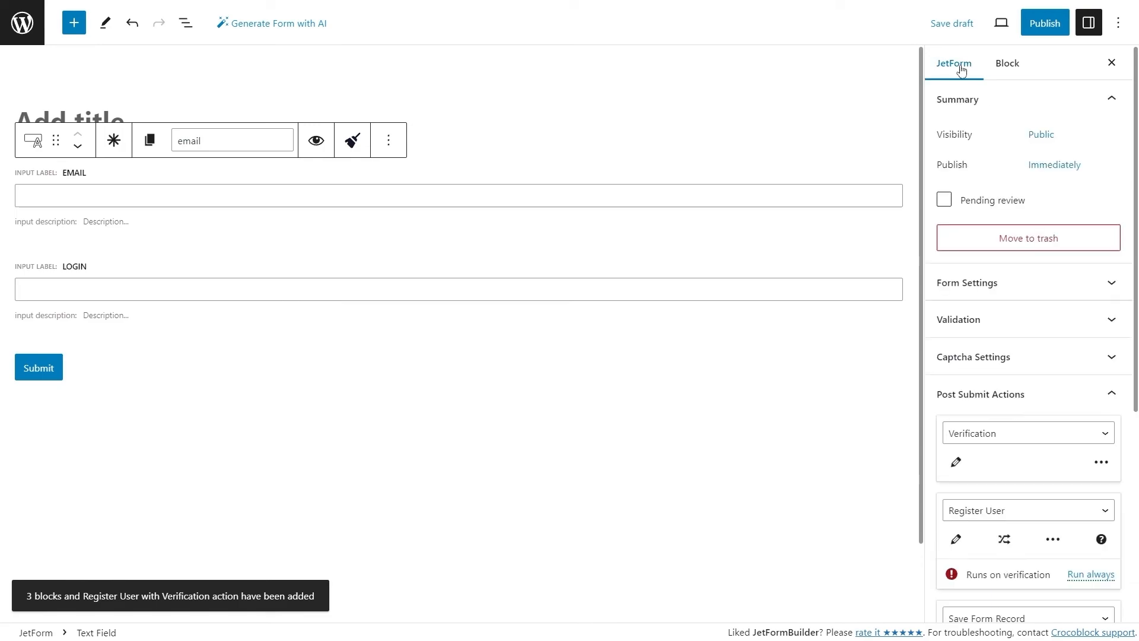
pyautogui.scroll(-3)
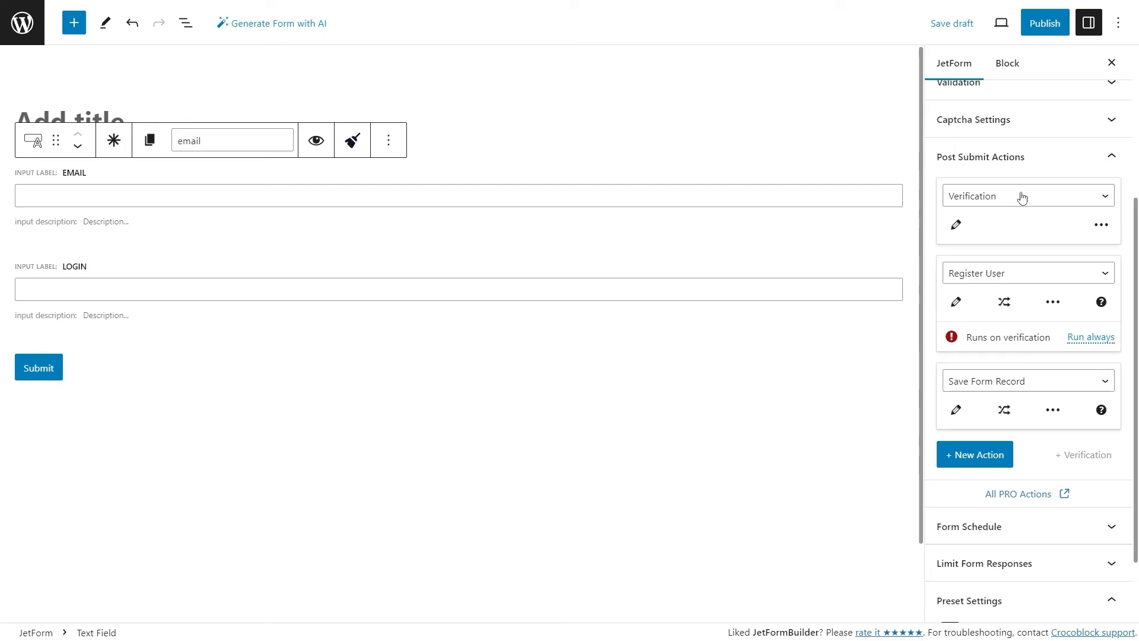
pyautogui.click(1044, 23)
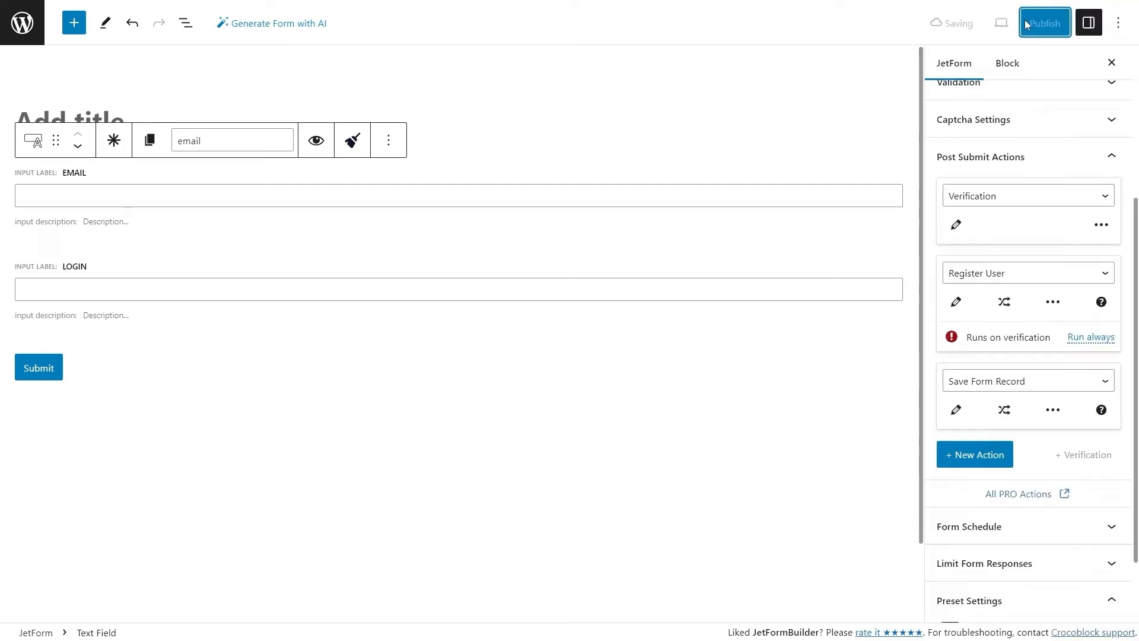